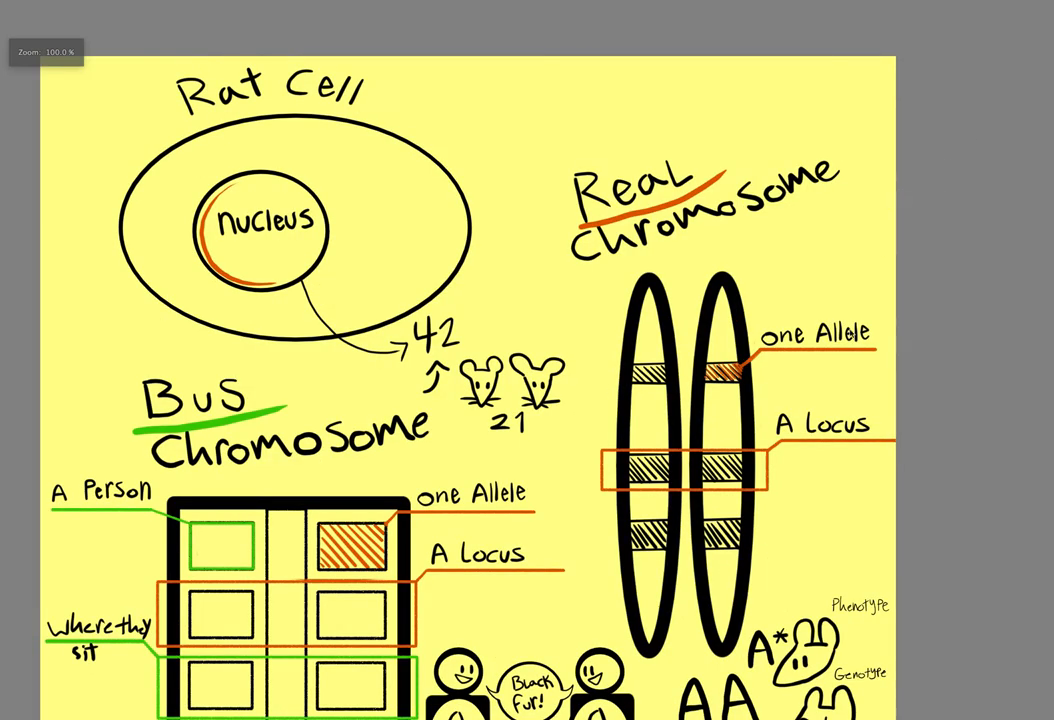
mouse_move(828, 448)
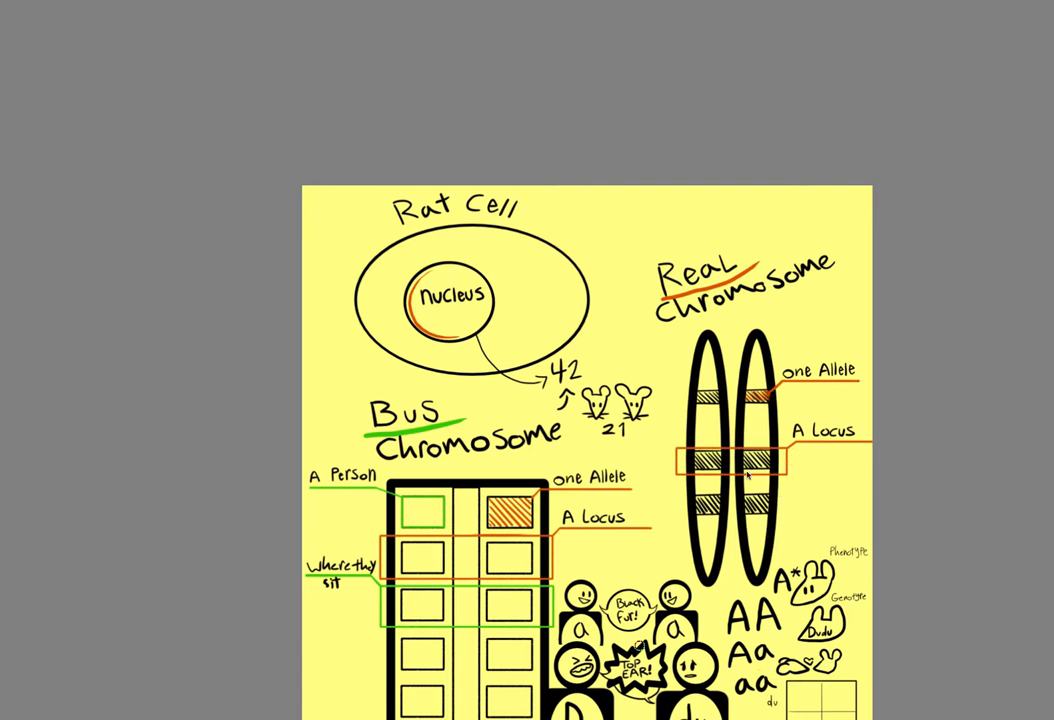
mouse_move(644, 340)
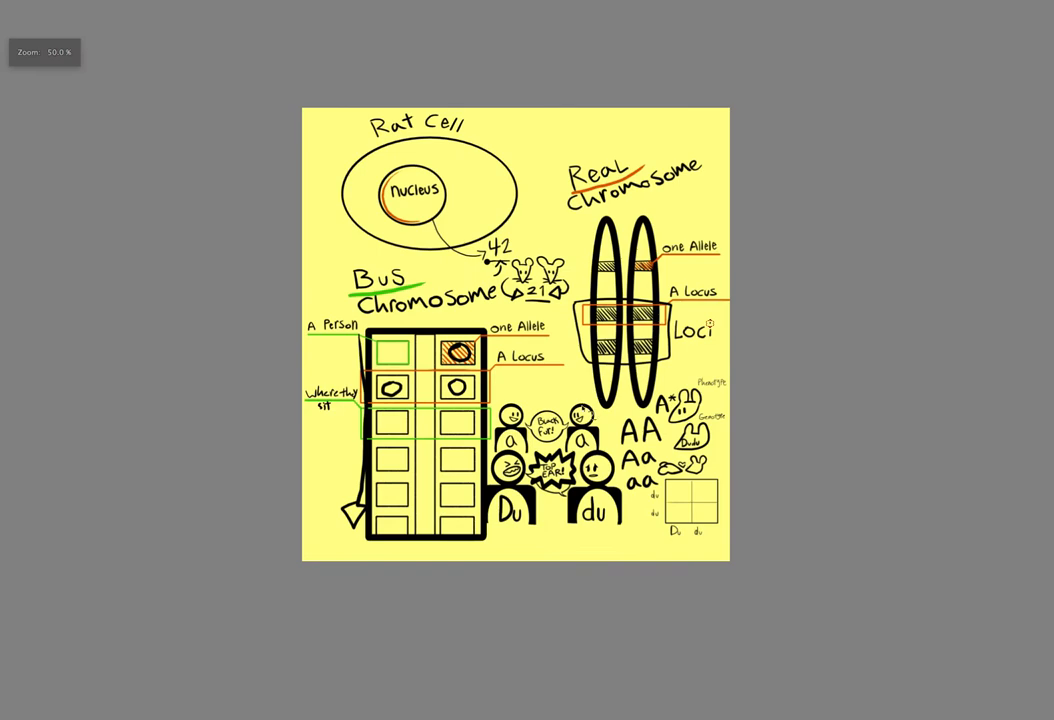
- Zoom the view onto the allele letter pairs and the Punnett square
scroll(up, 3)
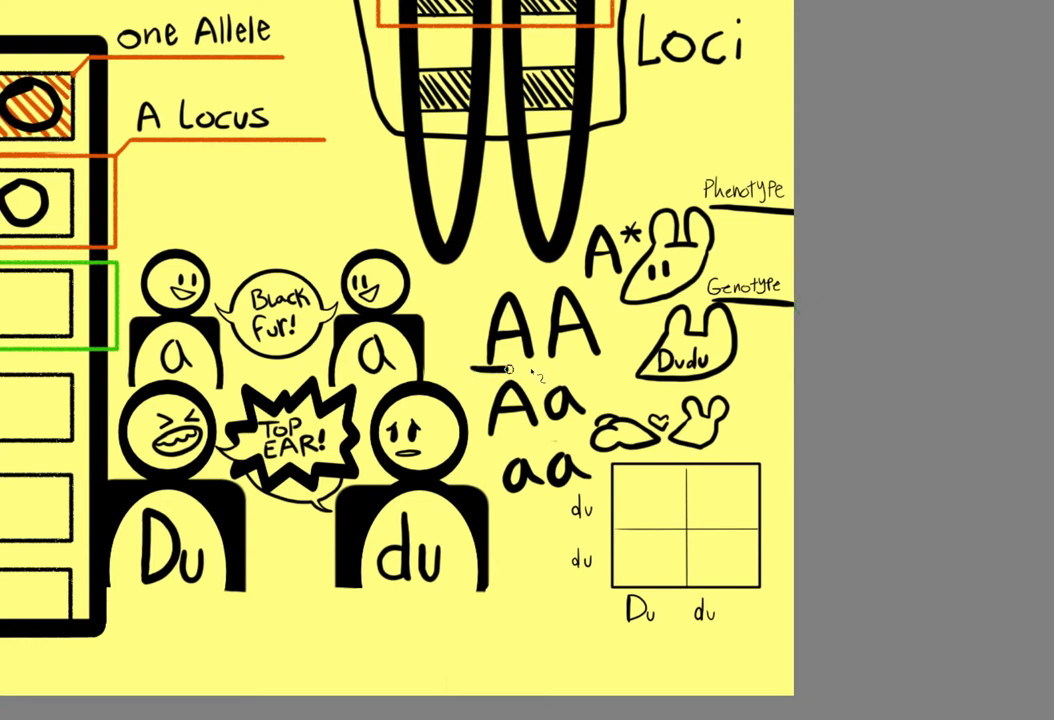
- Draw an underline beneath the AA allele pair and extend it across the letters
drag(504, 366, 600, 364)
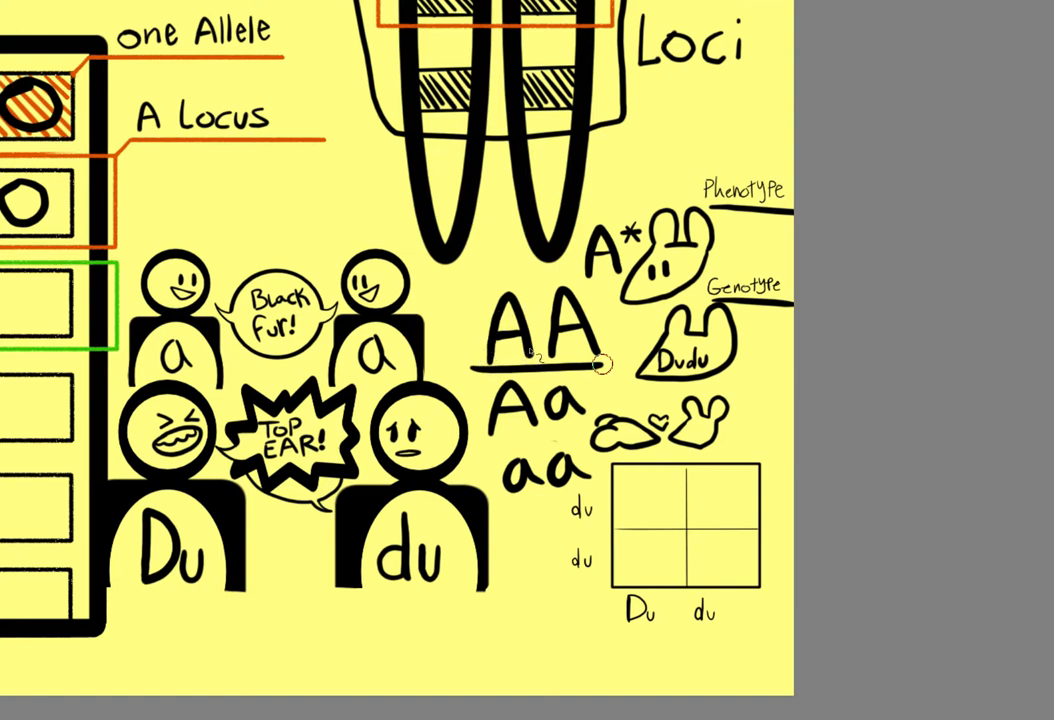
mouse_move(544, 330)
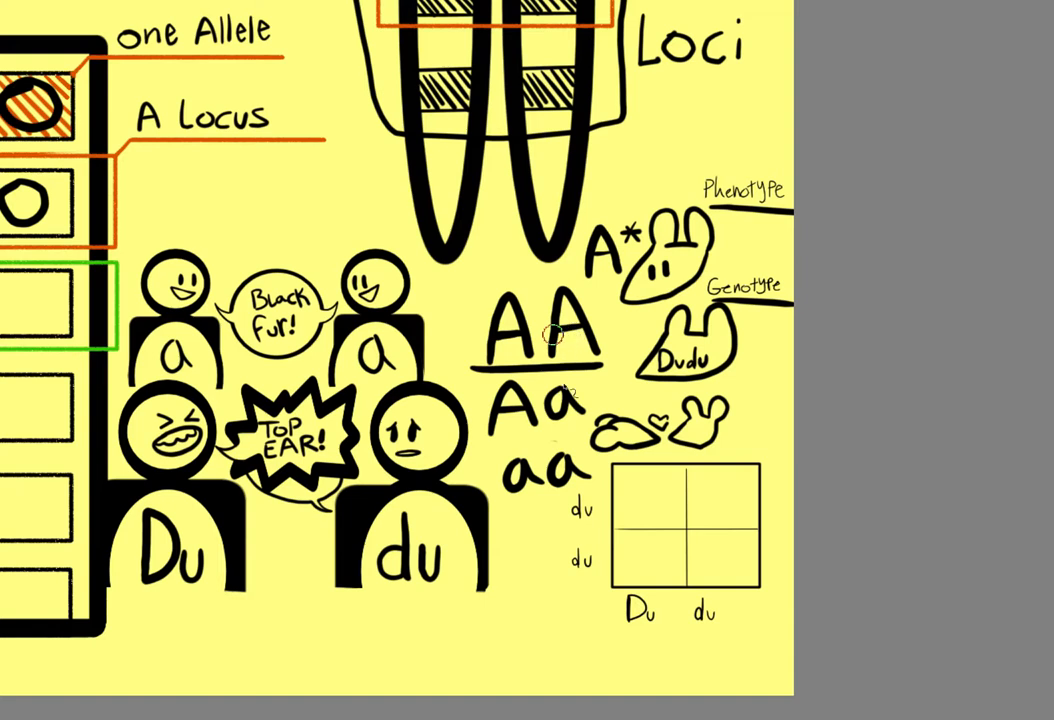
drag(480, 452, 540, 444)
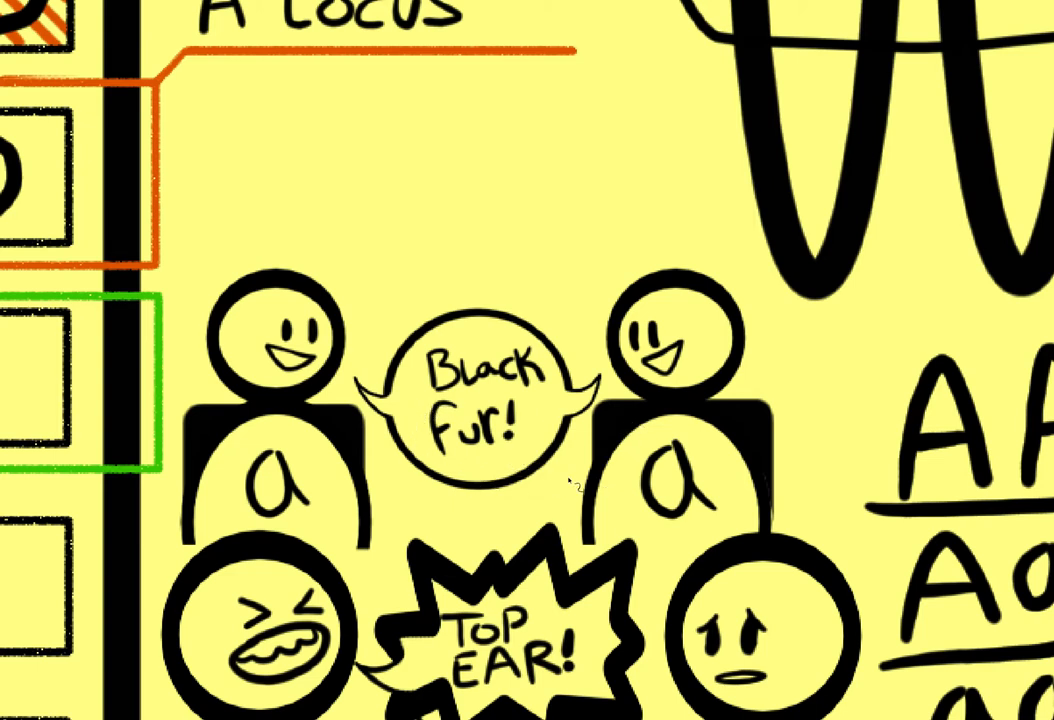
mouse_move(460, 162)
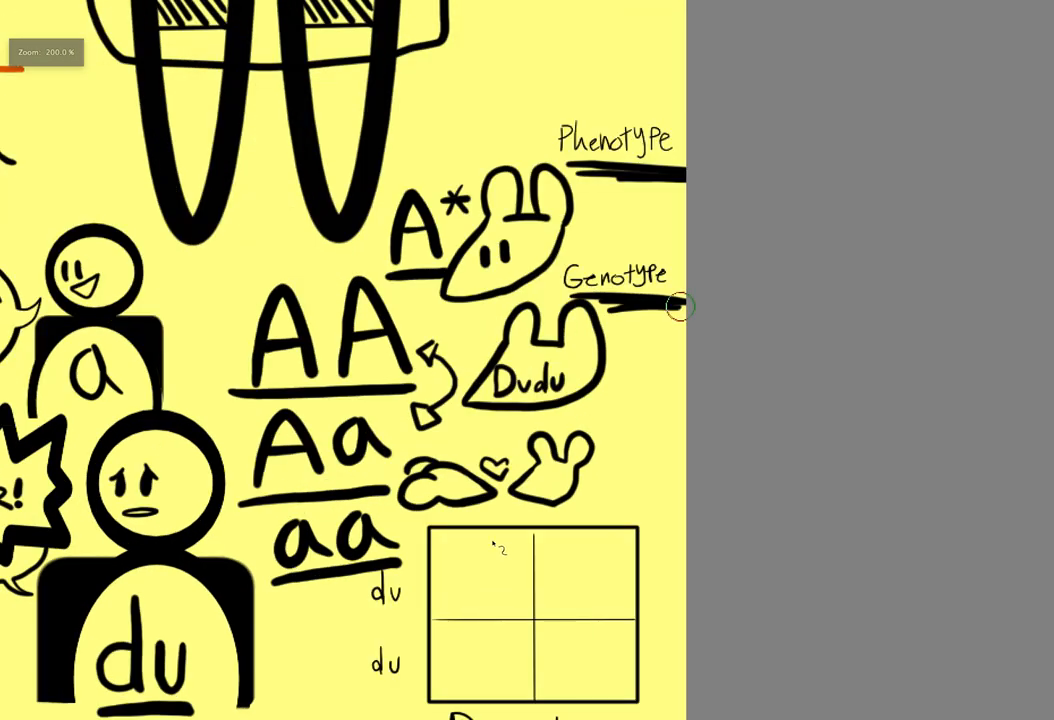
- Scroll down to the allele letters and the Punnett grid
scroll(down, 3)
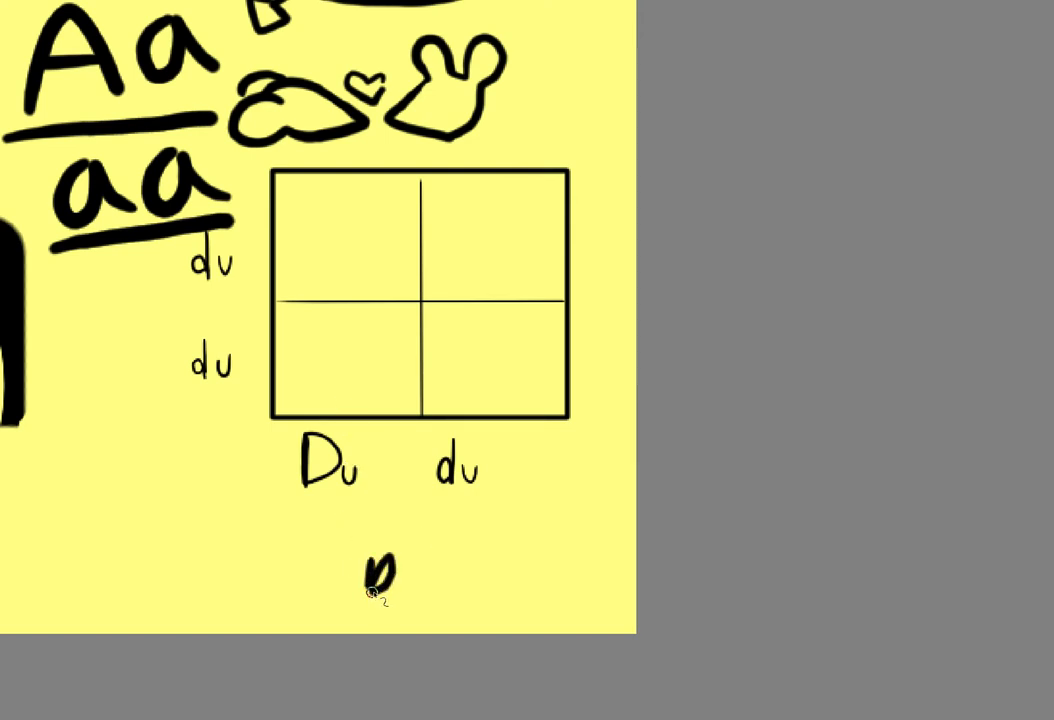
- Begin writing a new allele label below the Du and du labels of the Punnett grid
drag(376, 576, 440, 580)
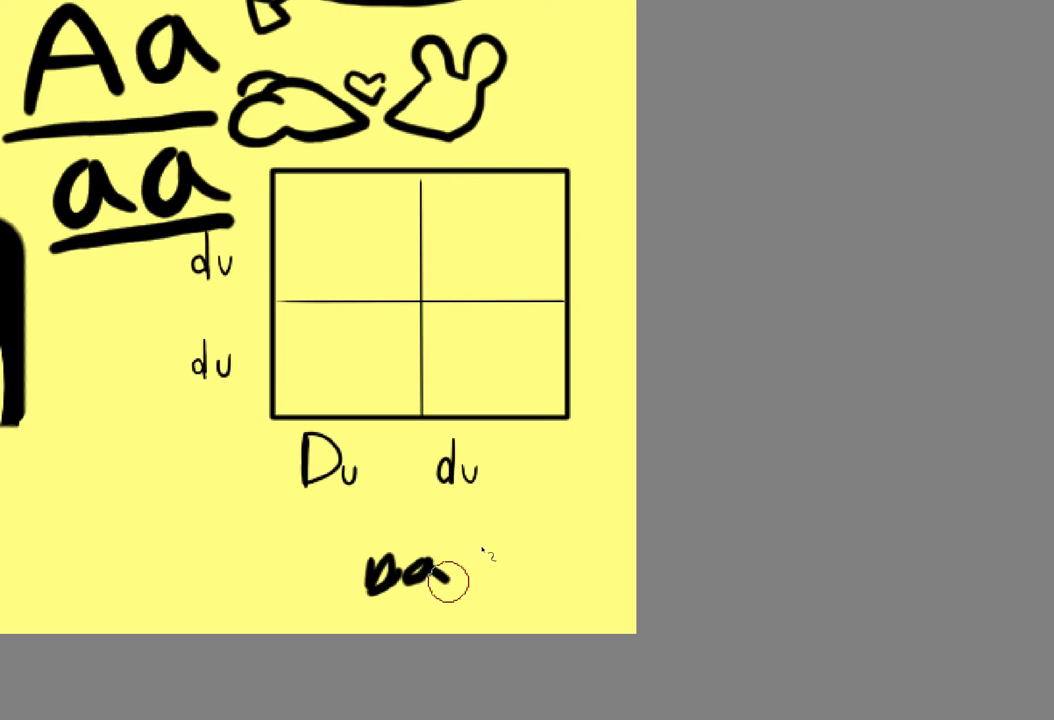